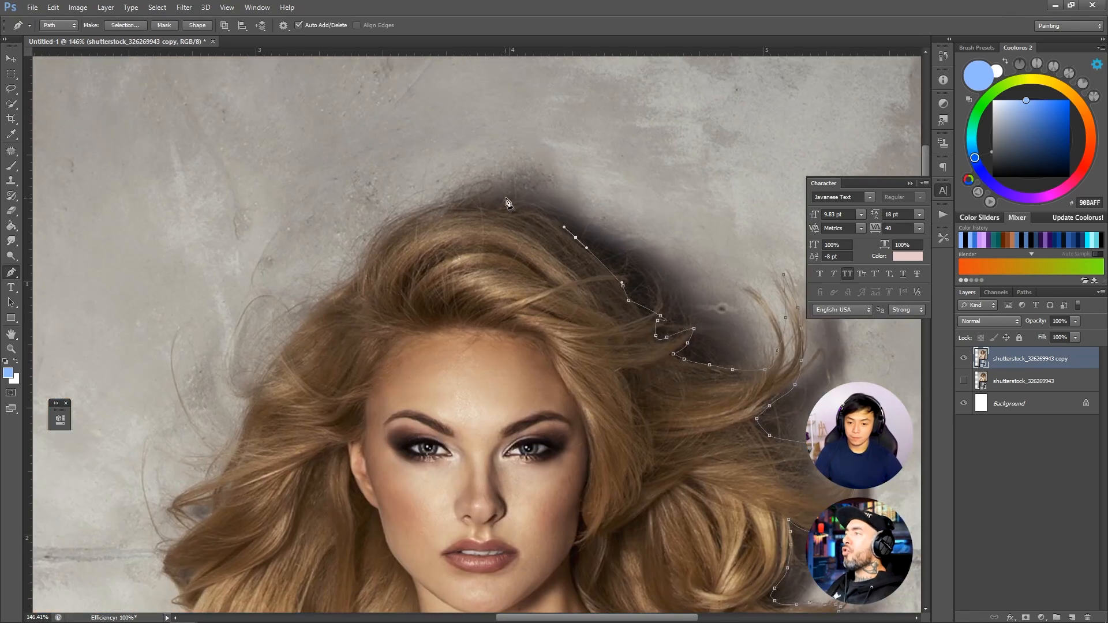
Trace a pen path along the outer edge of the blonde hair against the grey wall
scroll(down, 3)
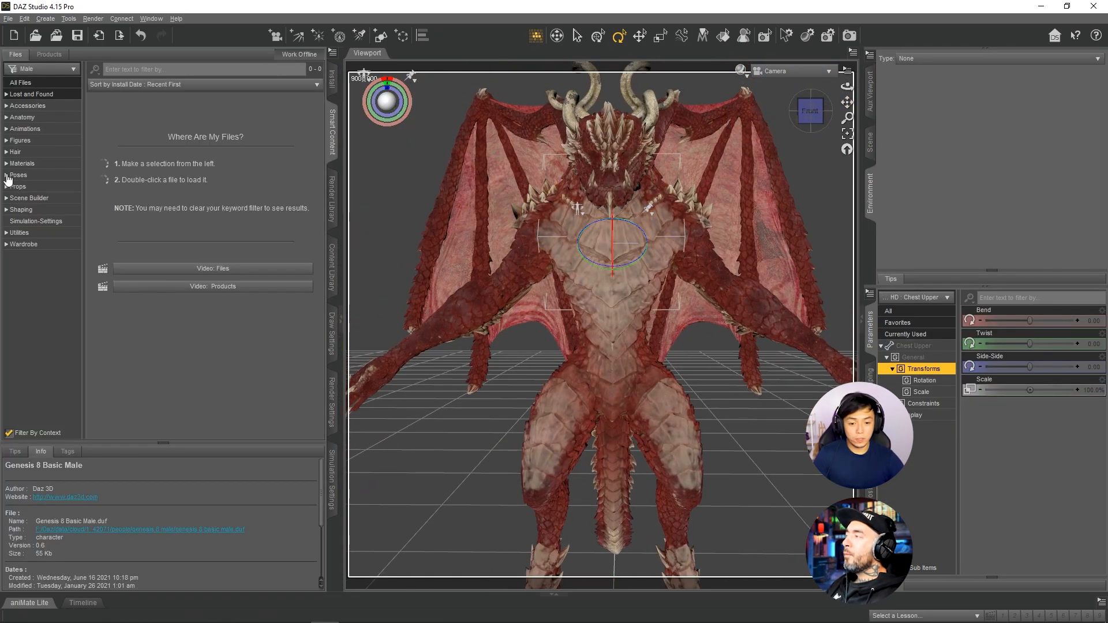
Apply the Drago Dark material to the dragon and set Chest Upper Bend to about -11.58
double_click(171, 119)
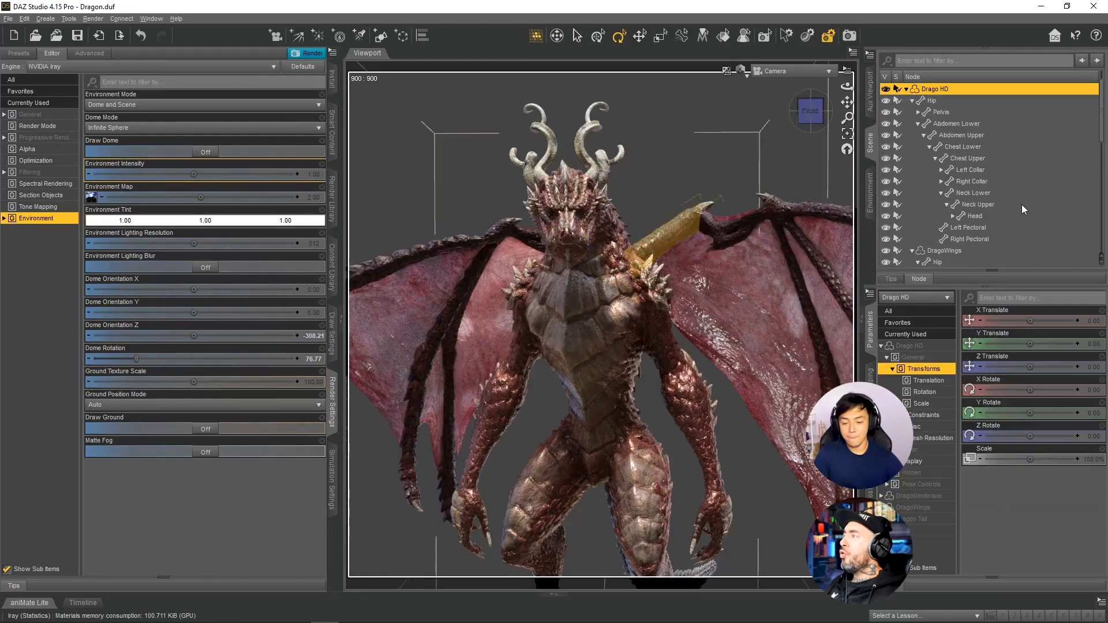
double_click(226, 358)
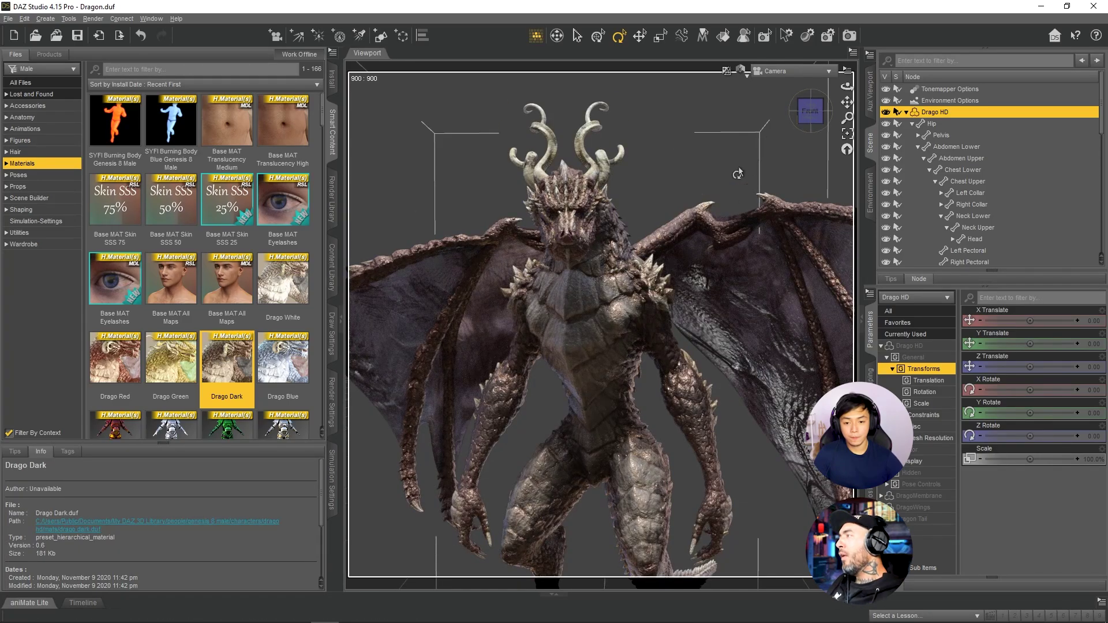
click(182, 612)
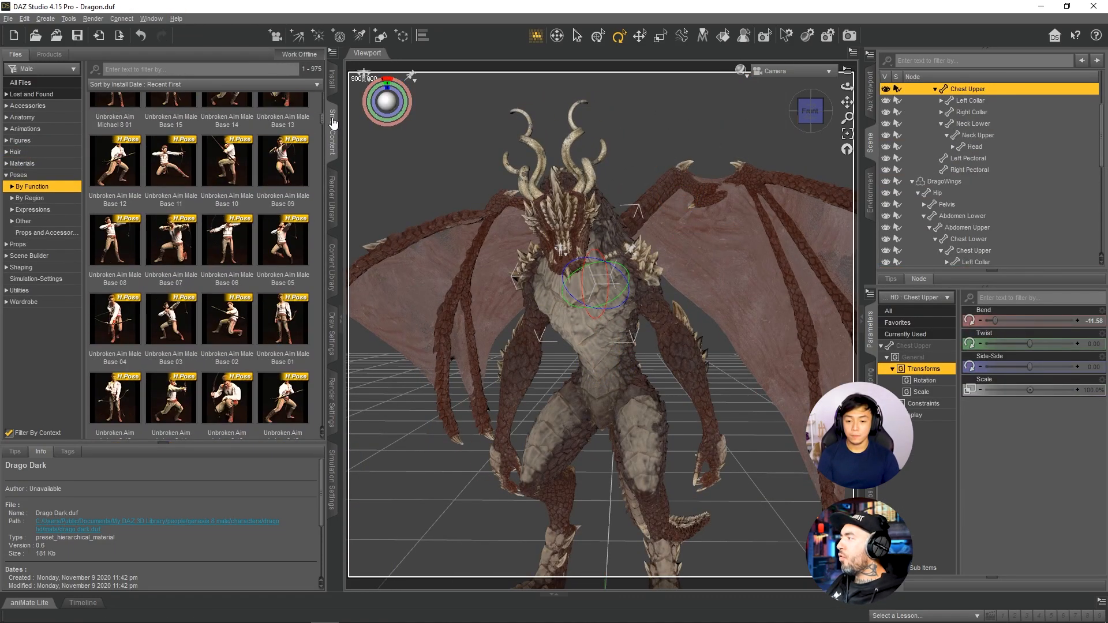
double_click(171, 368)
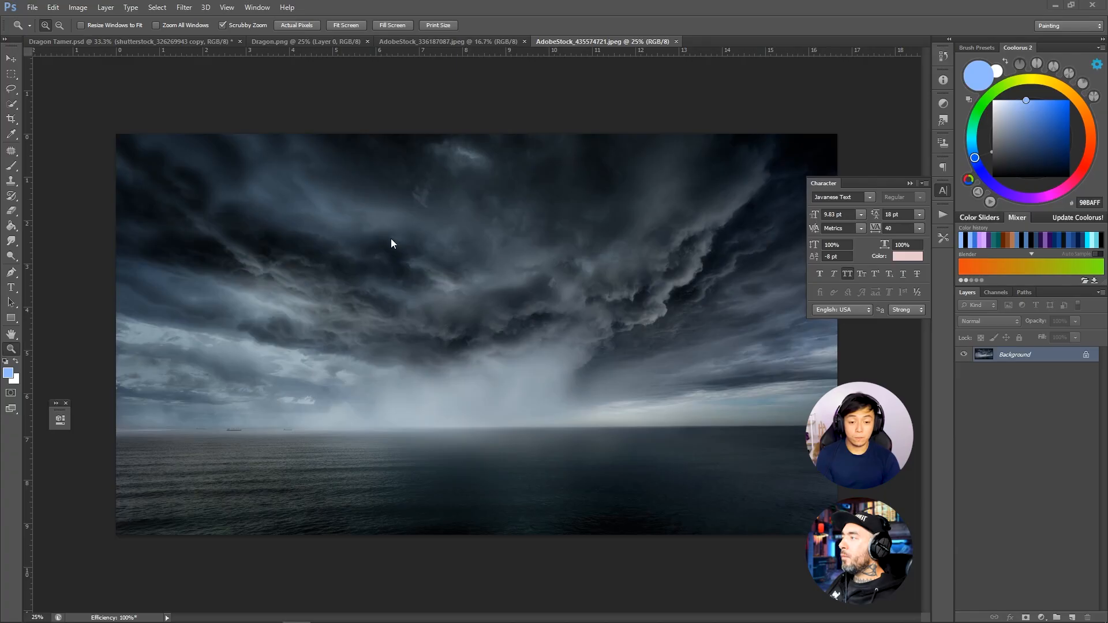
mouse_move(497, 251)
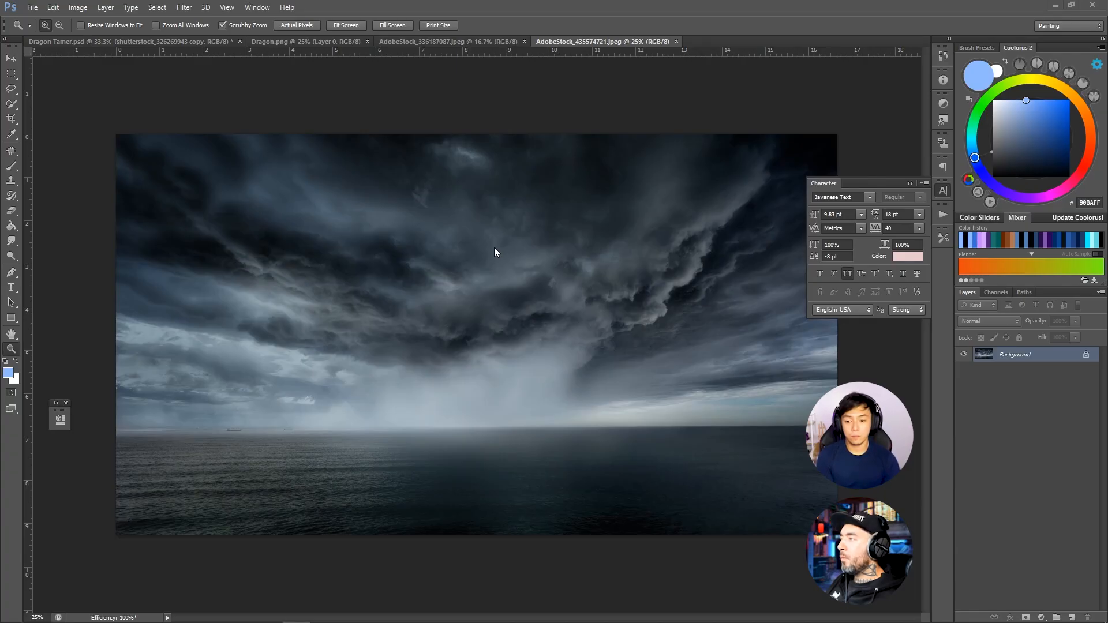
Darken the white bra with a Brightness/Contrast adjustment (Brightness -150, Contrast 100) masked over it
click(104, 41)
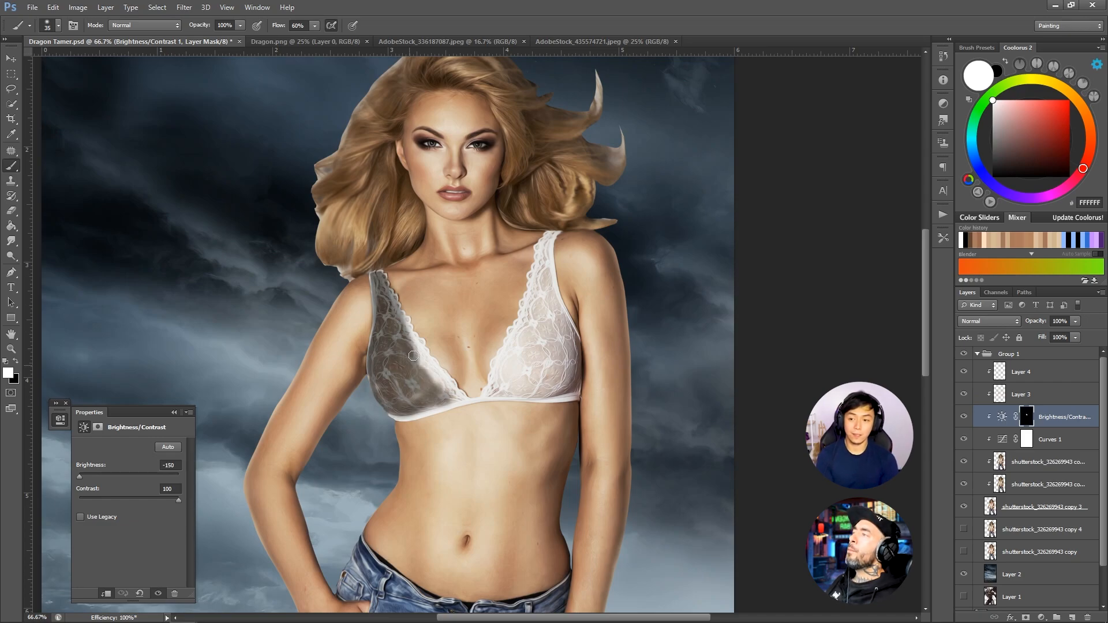
Paint the bra solid black to form a crop top
drag(413, 357, 534, 268)
text(shirt)
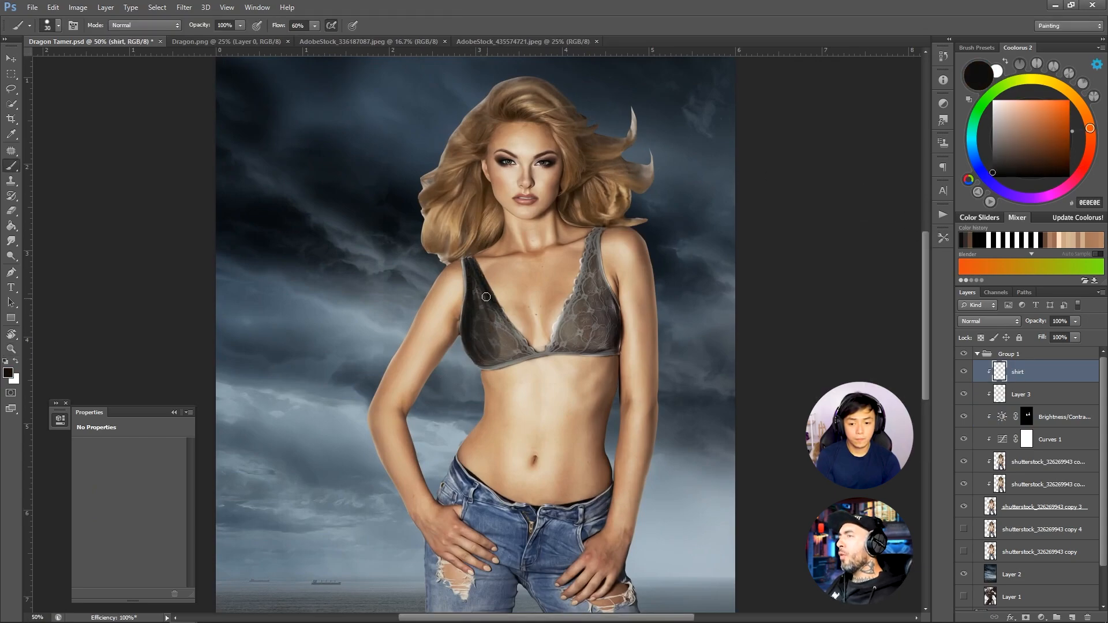
drag(486, 296, 553, 329)
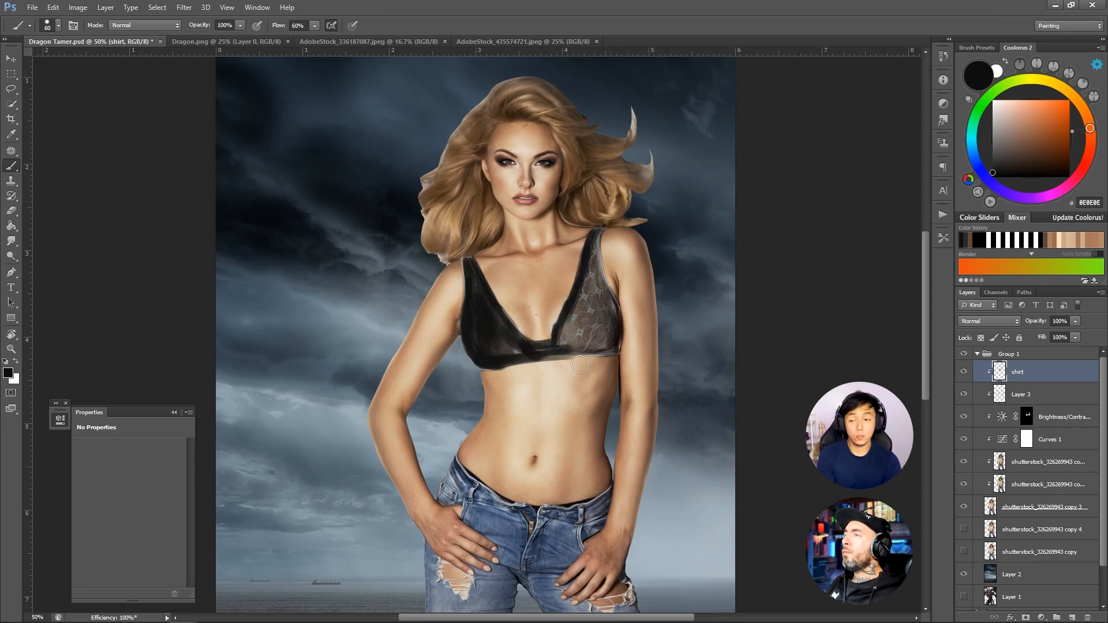
drag(580, 363, 606, 308)
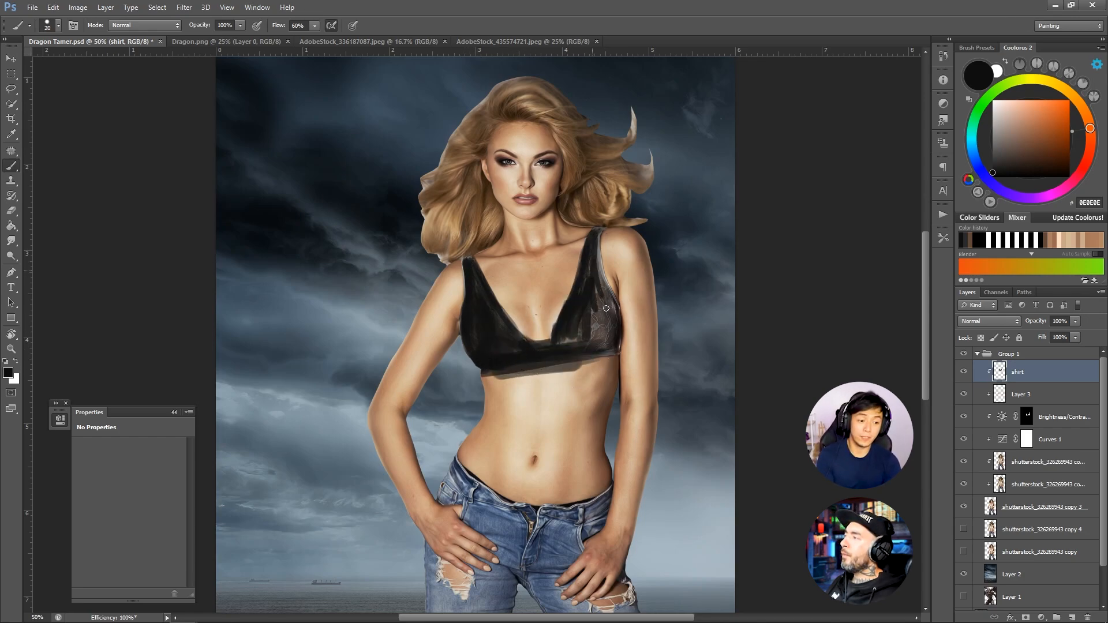
drag(606, 307, 618, 325)
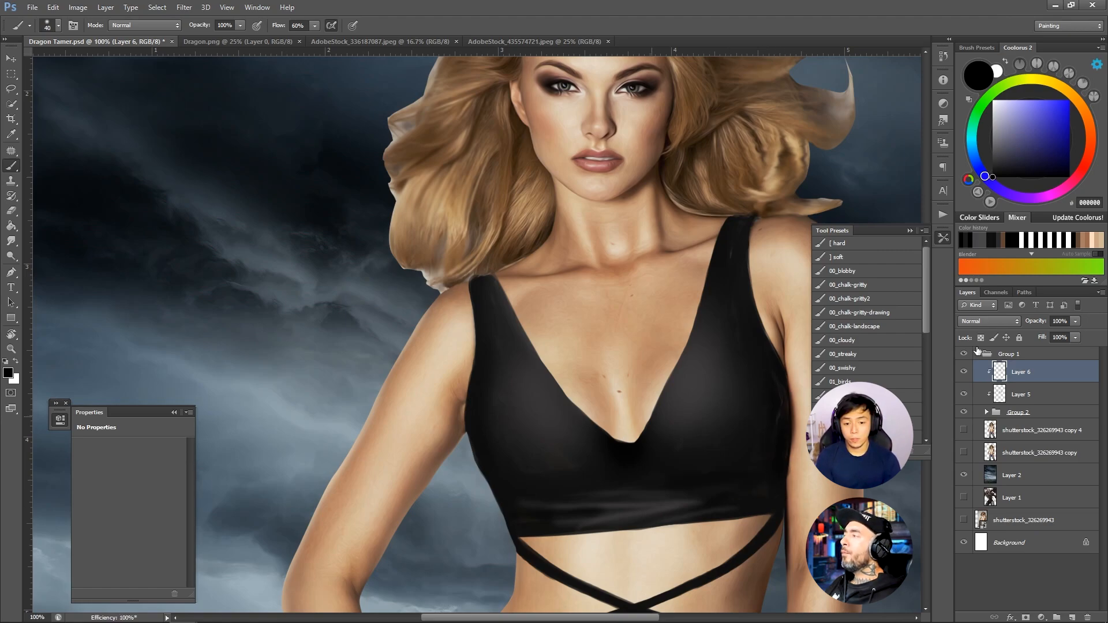
Add glossy highlight and shadow shading to the black top and crossed straps on a new layer
click(1083, 168)
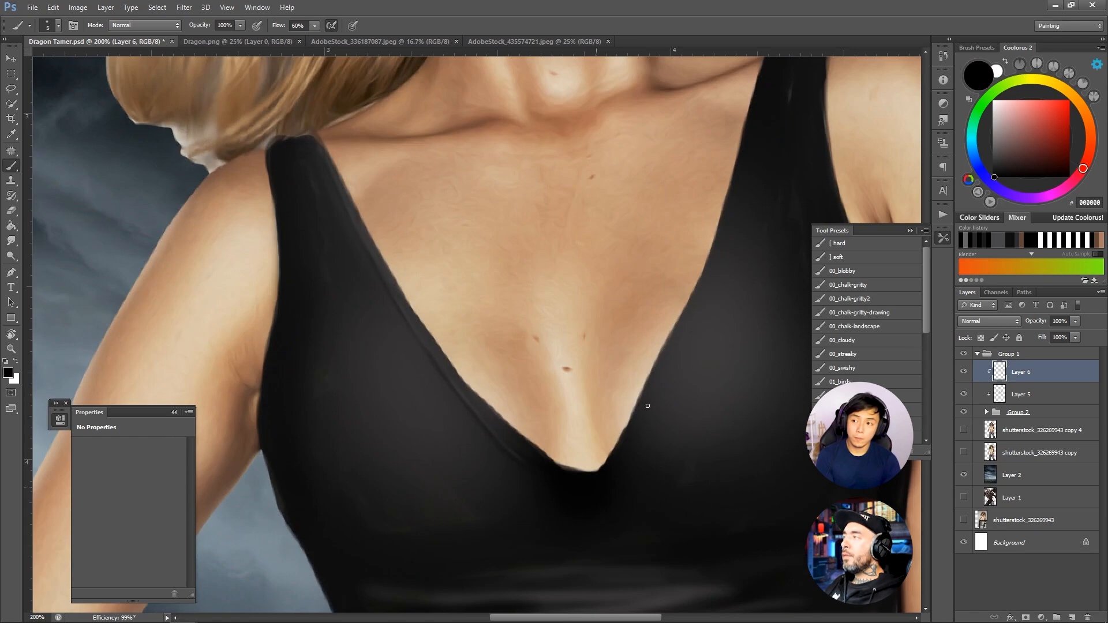
mouse_move(681, 355)
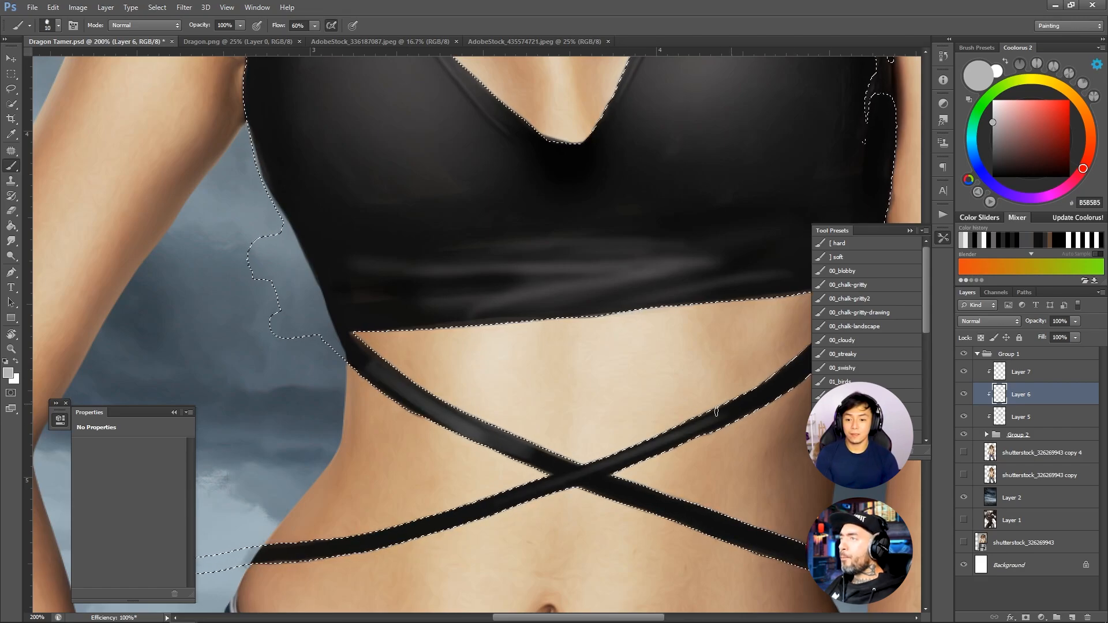
click(45, 27)
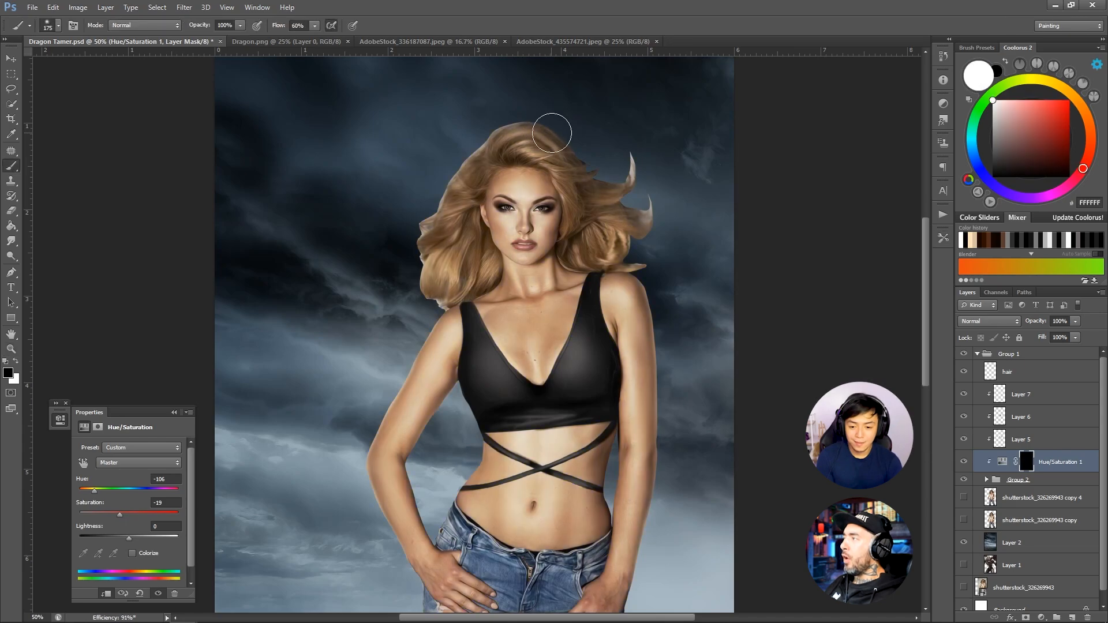
Tint the blonde hair purple via a Hue/Saturation layer (Hue -106, Saturation -19) masked over the hair
drag(552, 133, 570, 224)
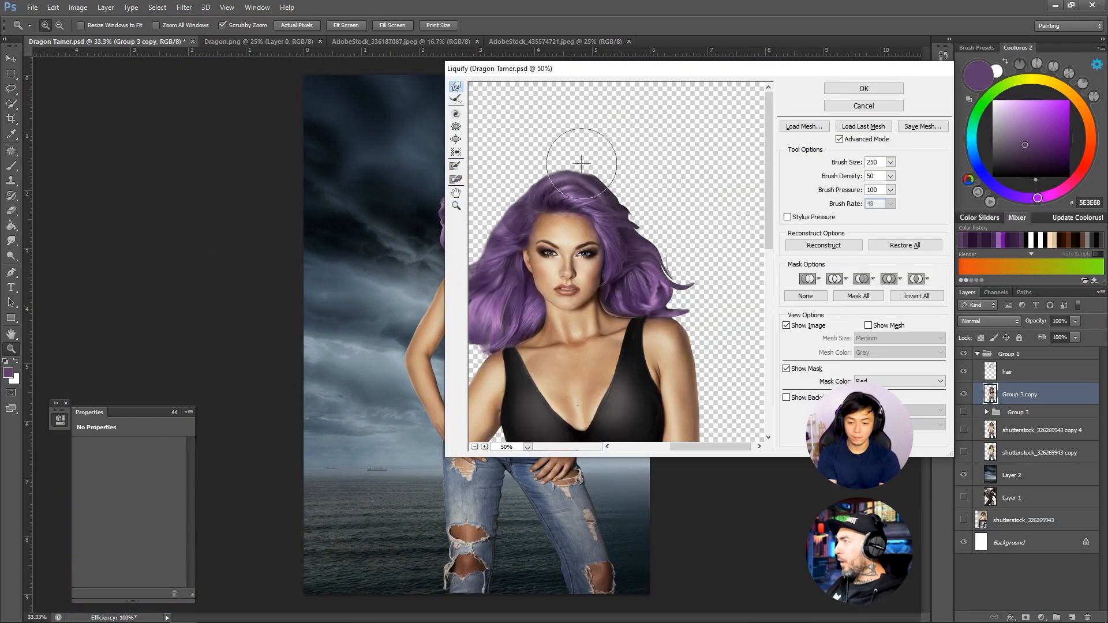
Add volume at the hair crown and Liquify the purple hair into a sleeker outward sweep
click(864, 88)
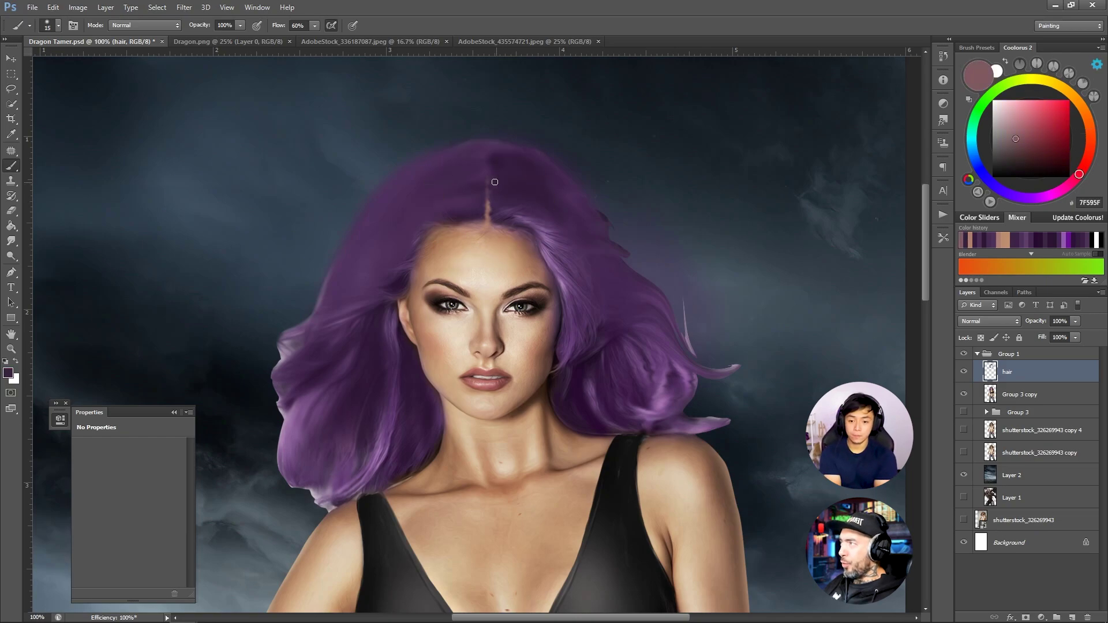
click(198, 7)
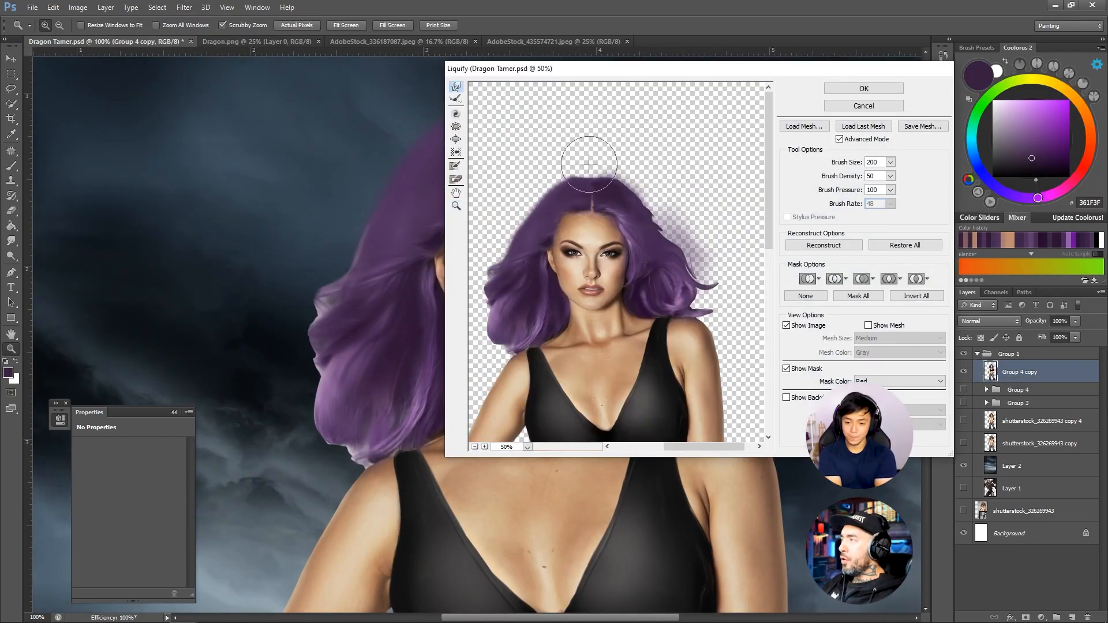
drag(590, 164, 695, 254)
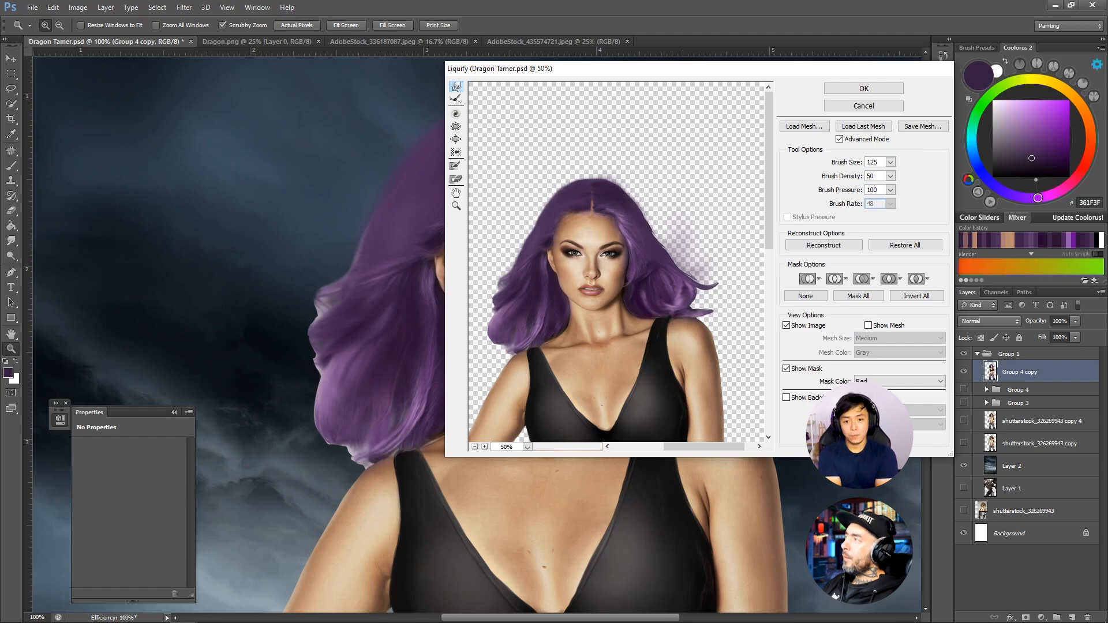
click(864, 88)
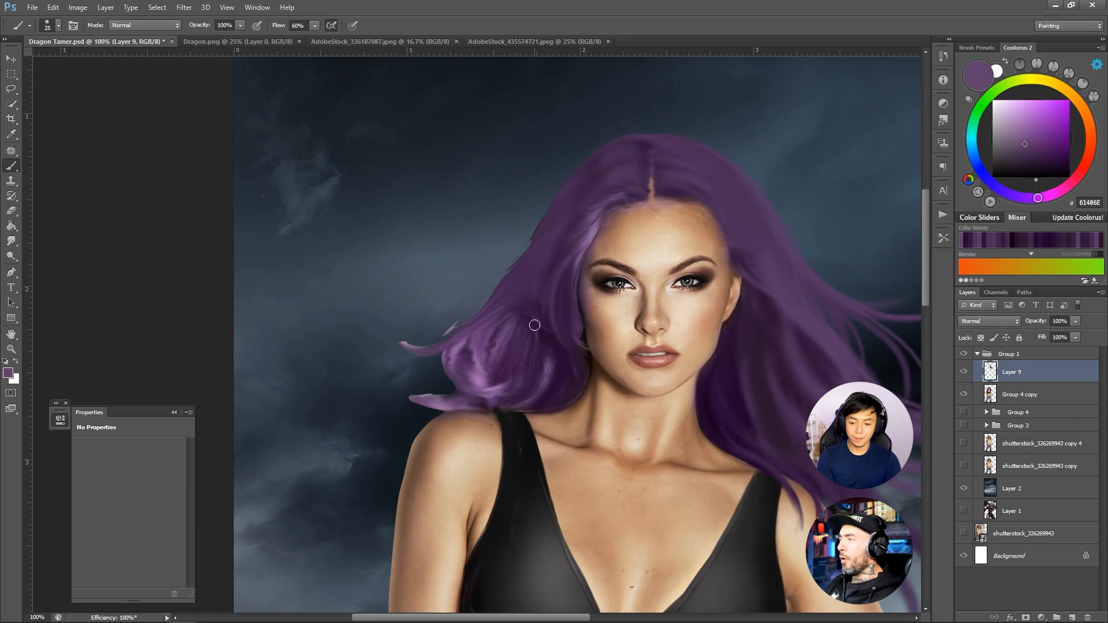
Paint long purple hair strands flowing out from both sides of the head
click(1020, 395)
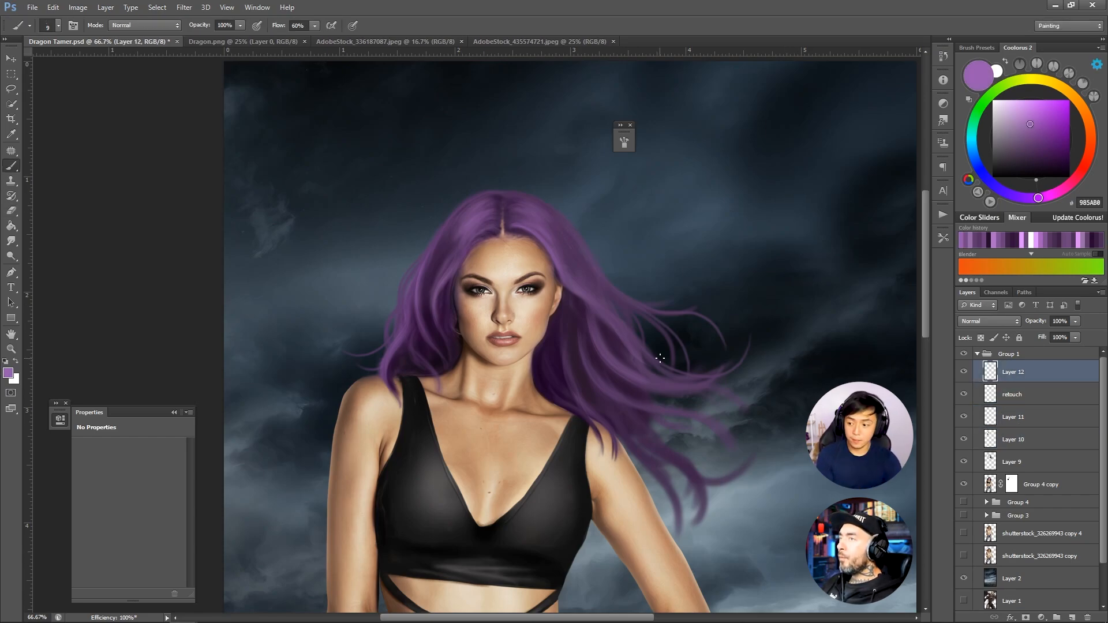
click(624, 137)
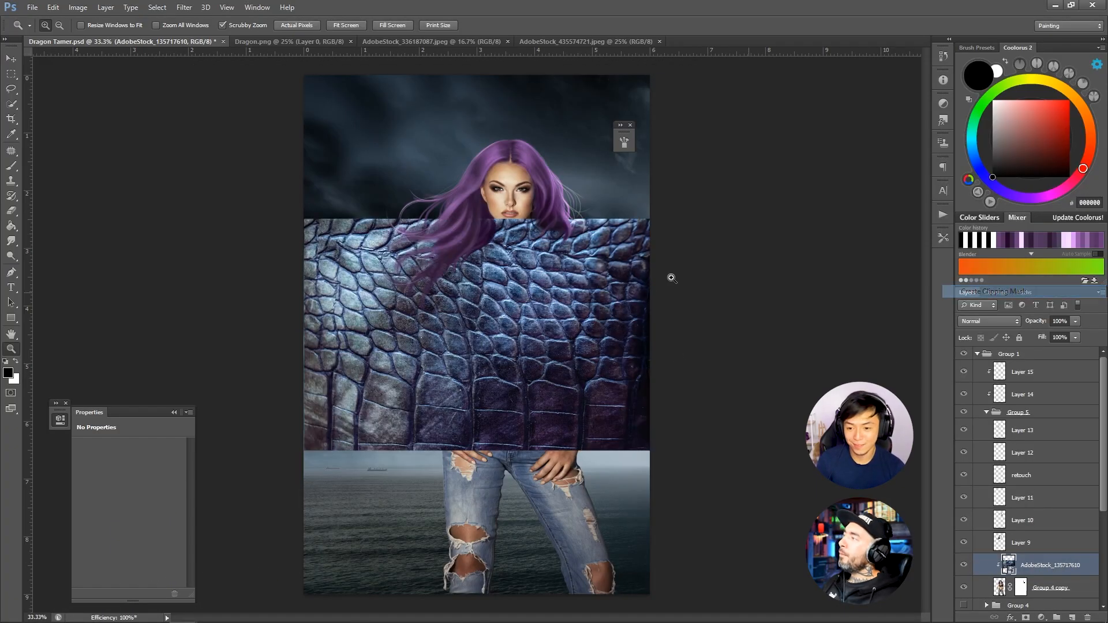
Blend Layer 16's golden scale texture into the upper arm with a softer blend mode
click(988, 321)
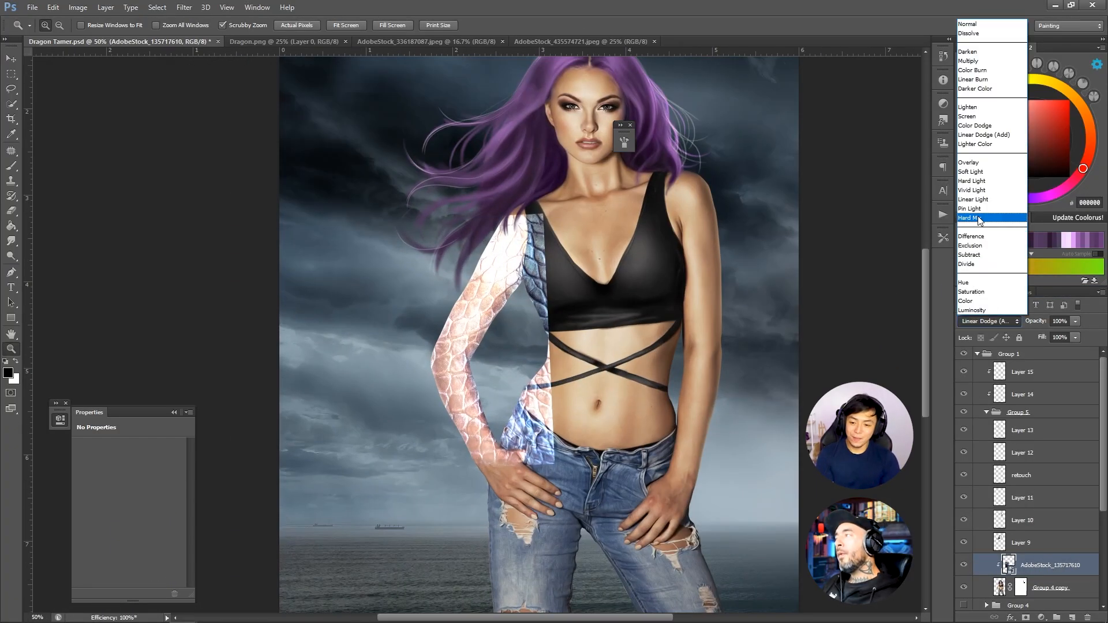
click(974, 52)
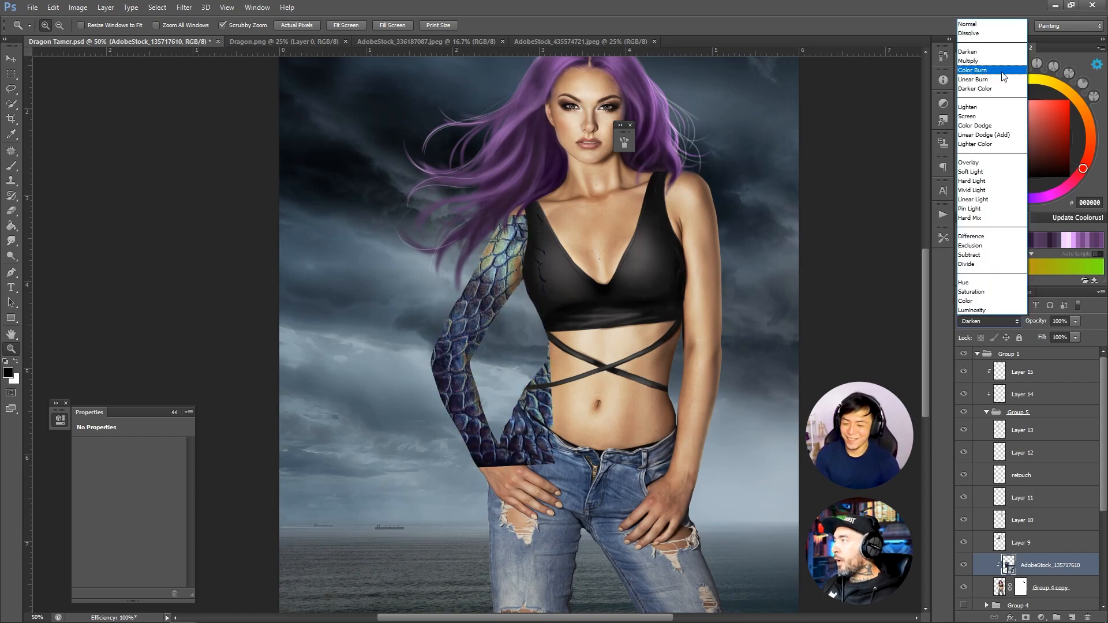
click(972, 180)
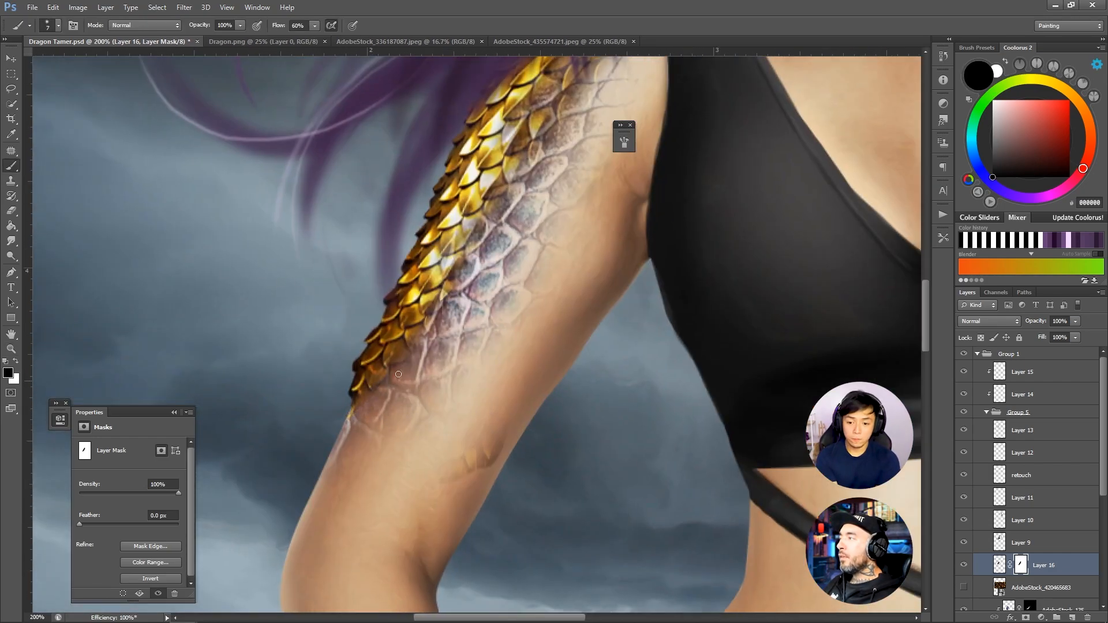
click(224, 7)
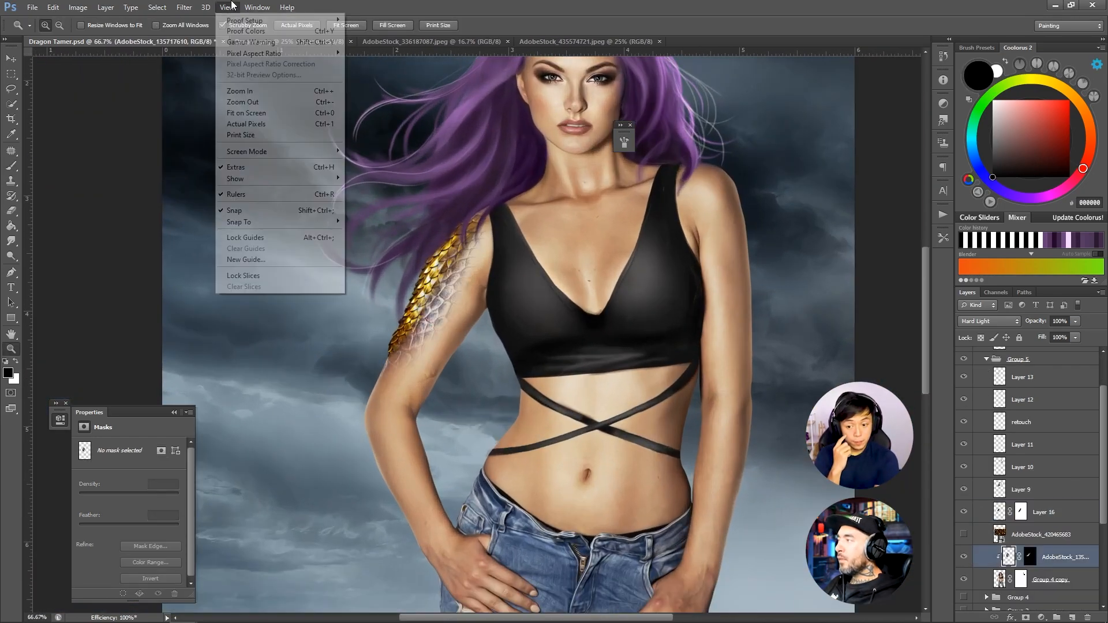
Composite dragon wings, eclipse, city backdrop and blue flames around the woman
click(78, 7)
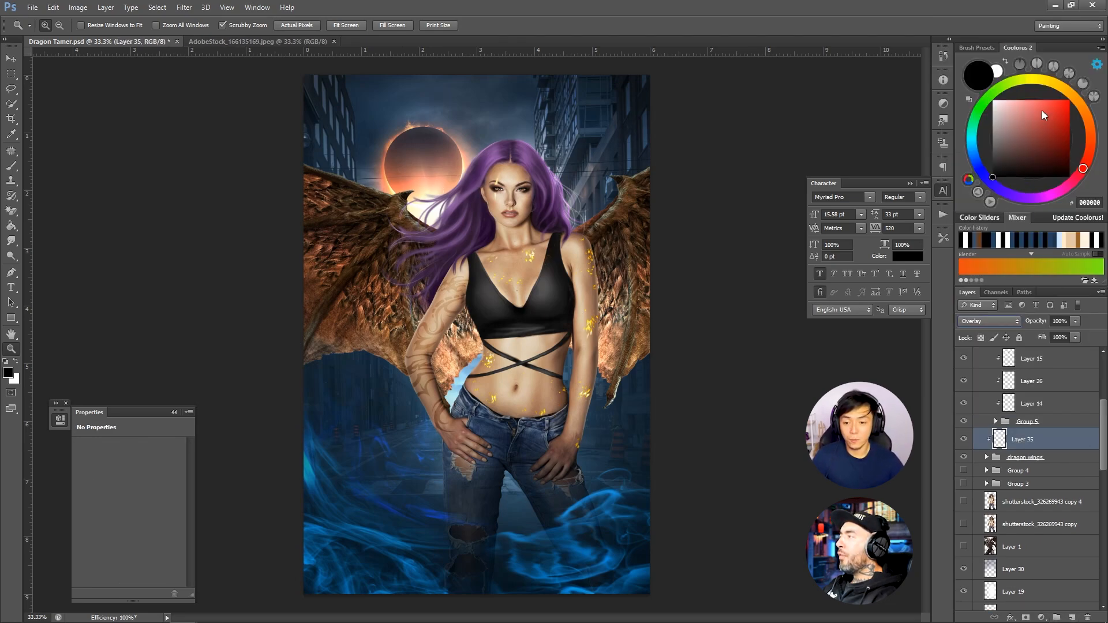
Add the DRAGON TAMER title and tagline, with Lighter Color gold texture layers and wings hidden
click(9, 167)
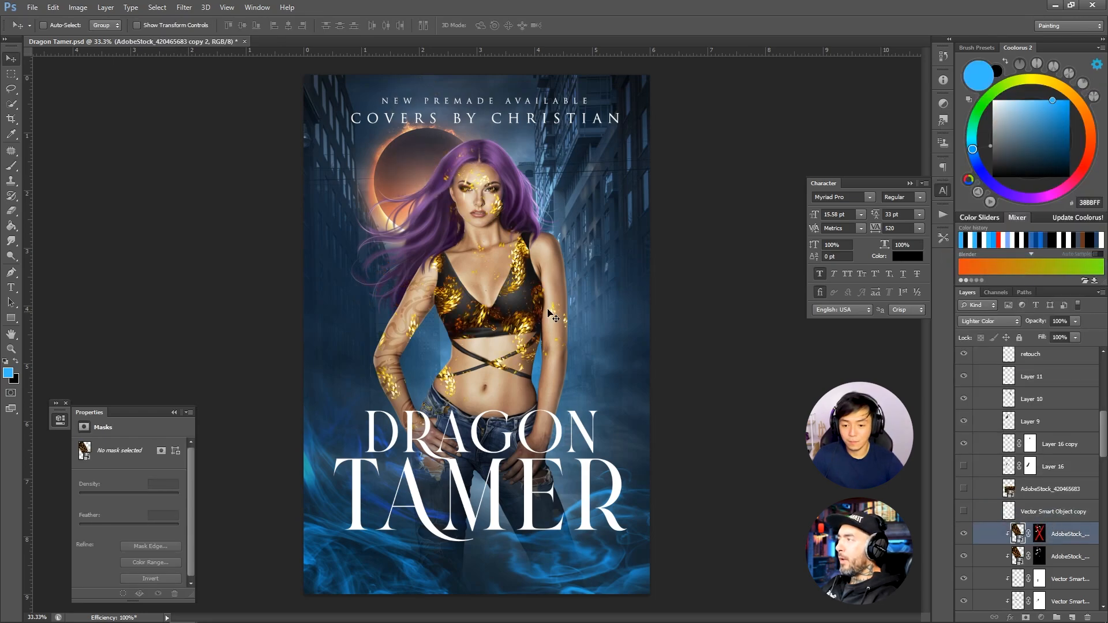
Place the small grey dragon on her shoulder and hide the fiery gold texture layers
click(988, 321)
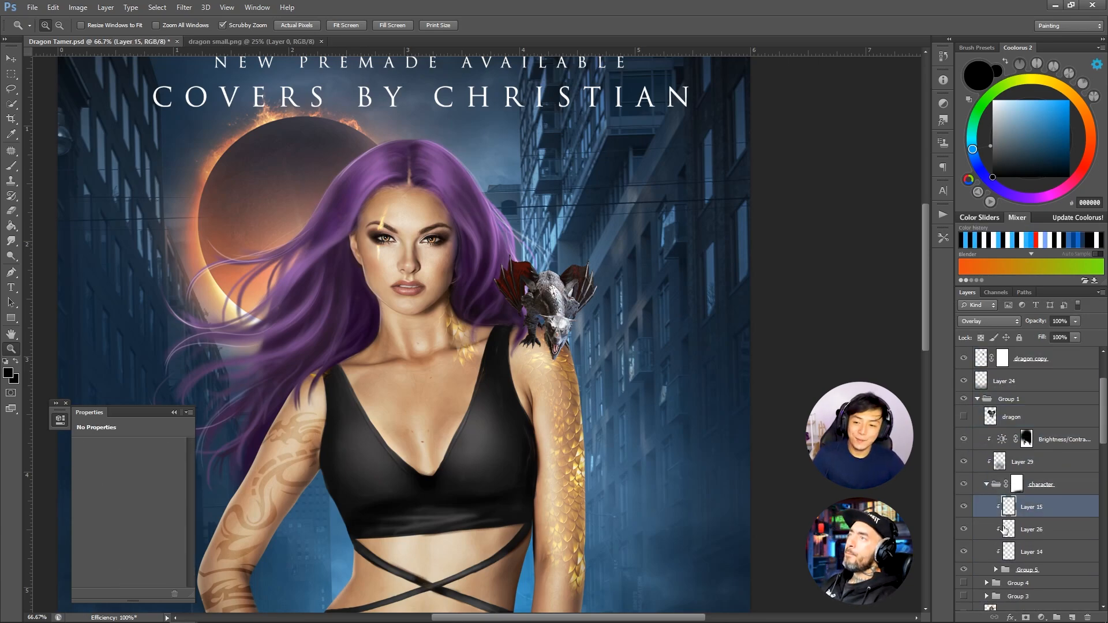
Reshape the merged woman in Group 8 copy with Liquify and view the full cover
click(183, 7)
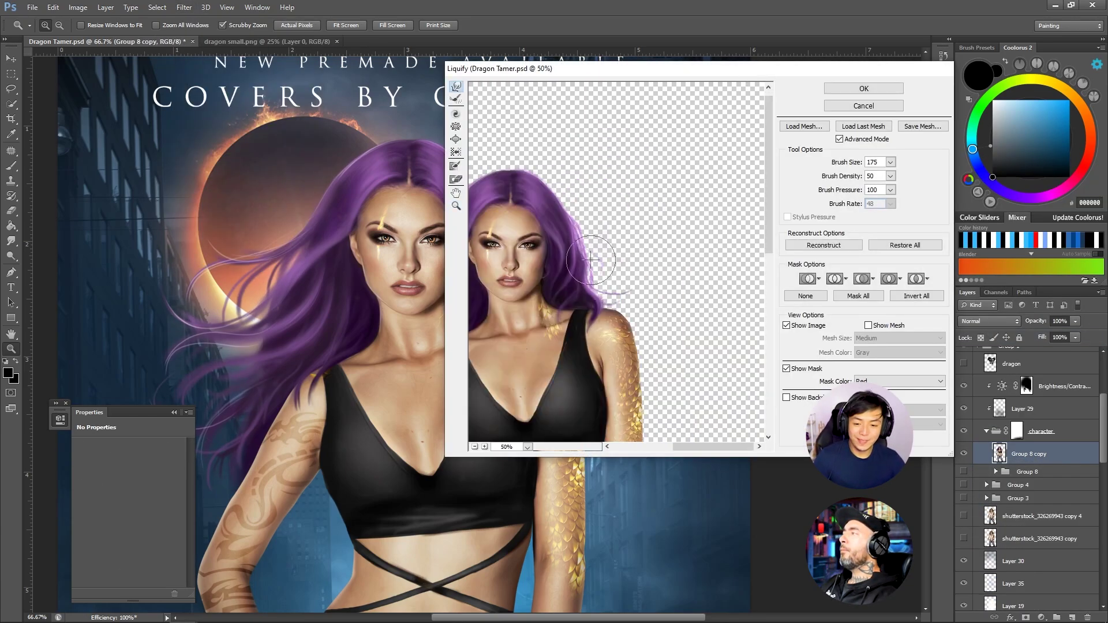
click(863, 87)
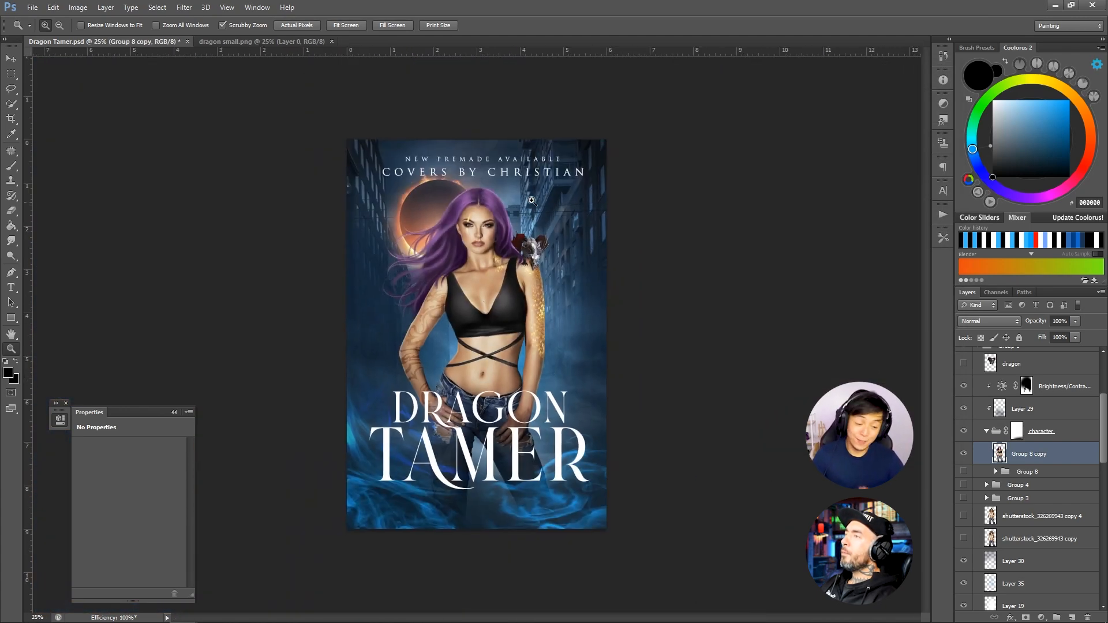
click(184, 7)
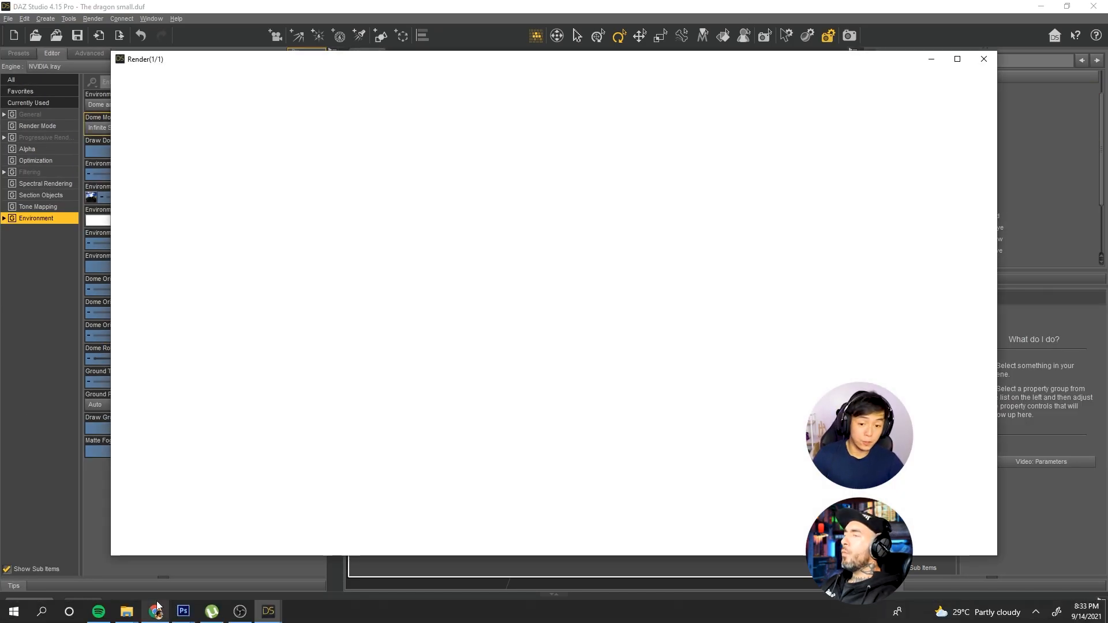
Start rendering the small dragon scene in DAZ Studio's Render window
click(182, 612)
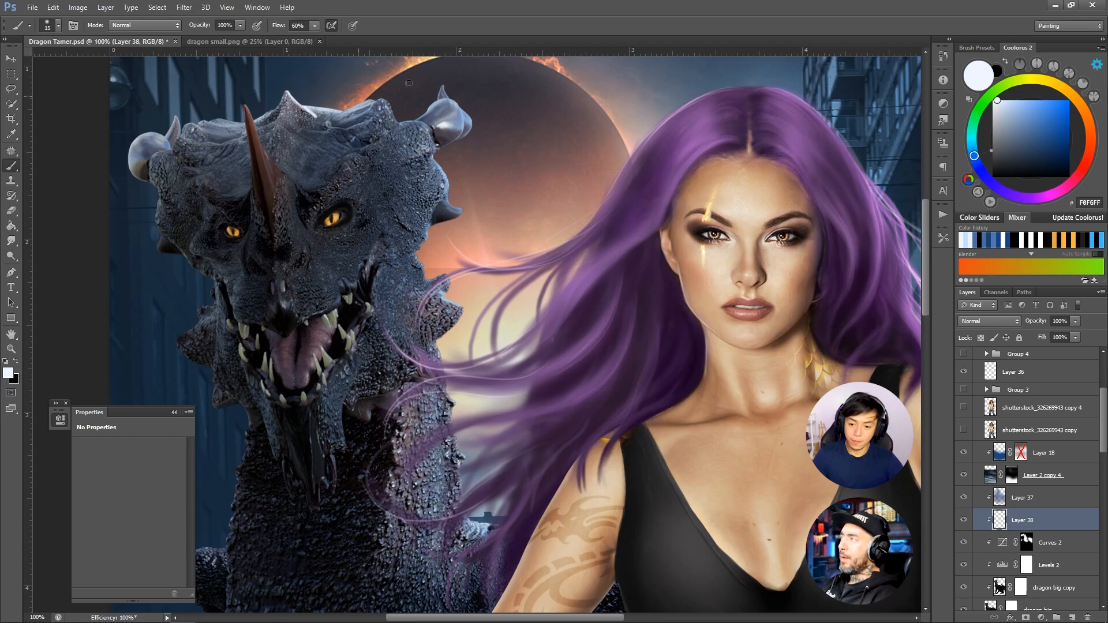
Paint on Layer 38 with the Brush to blend the large dragon head beside the woman
click(1051, 543)
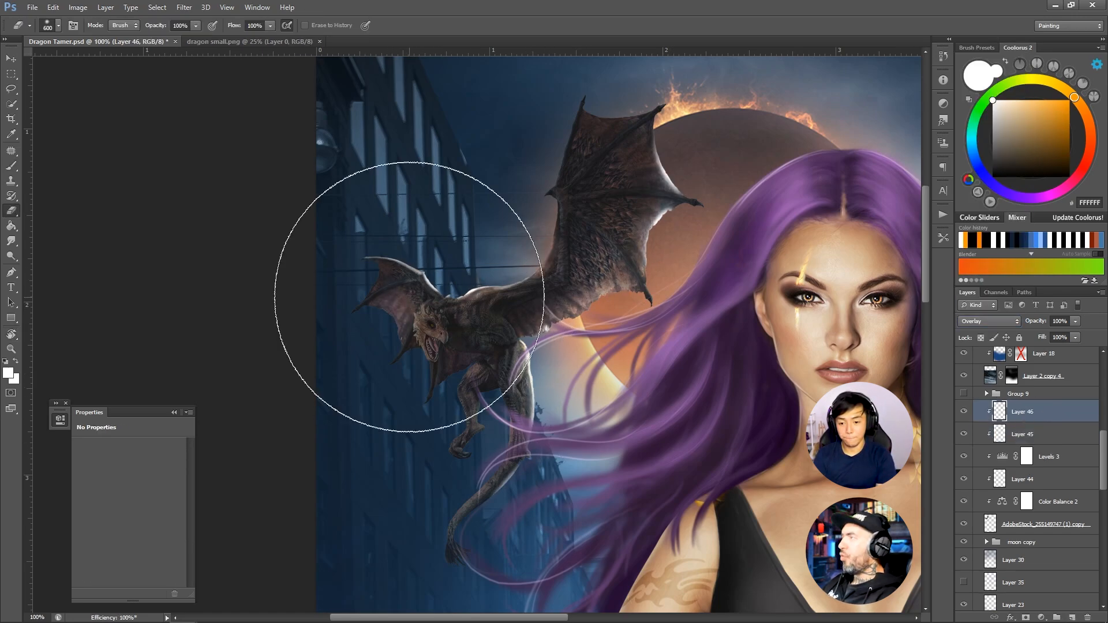
Paint fiery glow around the winged dragon on Overlay Layer 46 with a large soft brush
right_click(1037, 411)
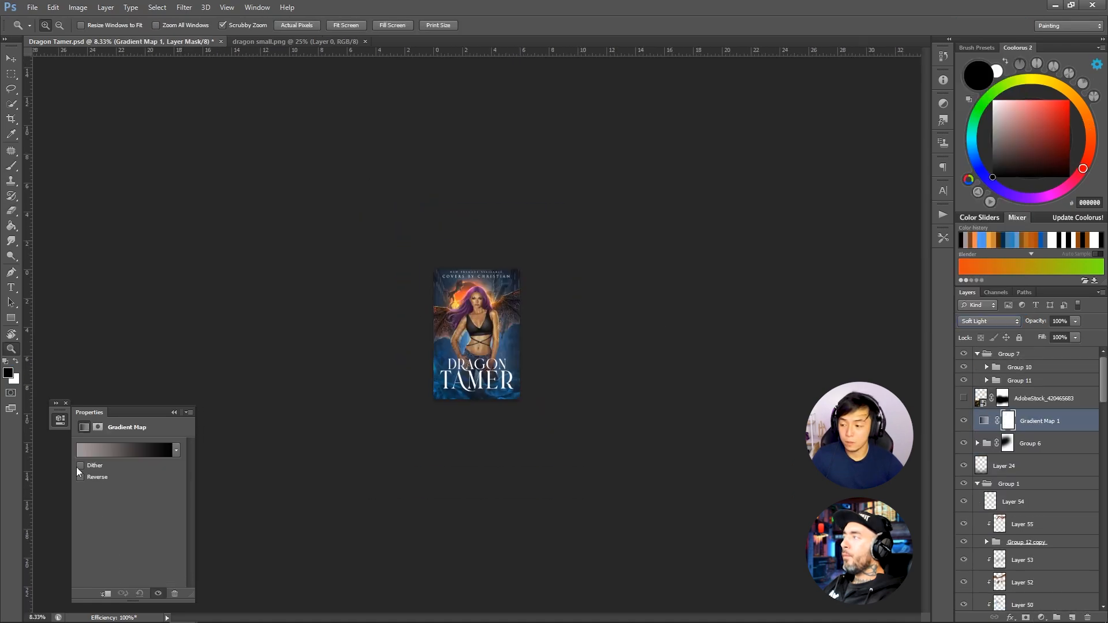
Set a Gradient Map 1 stop colour to blue #6d83cb in the Color Picker
click(123, 450)
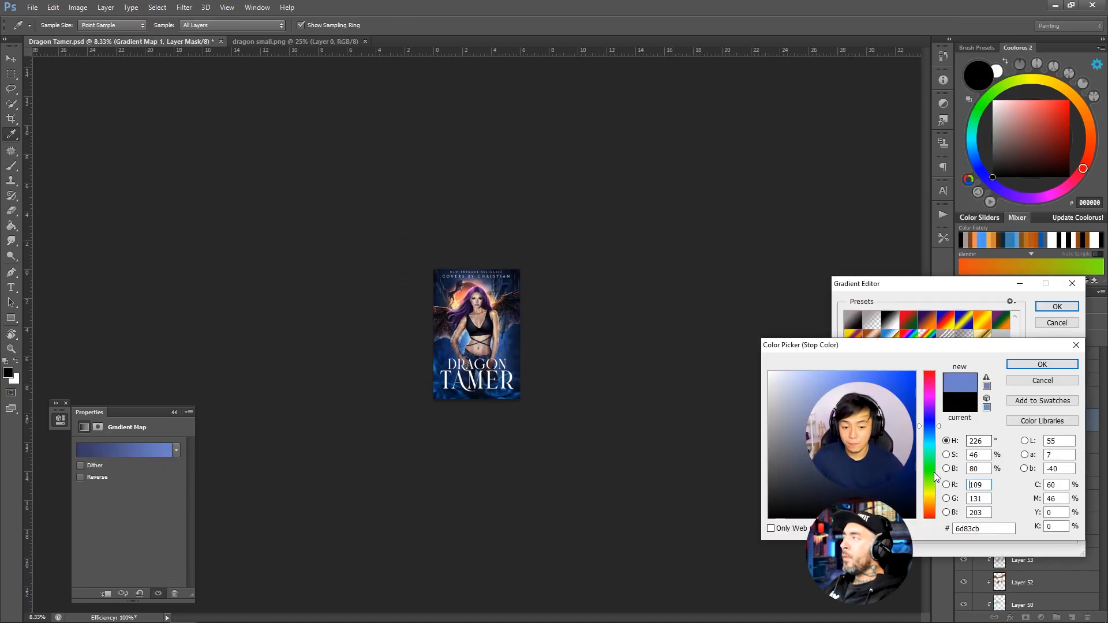